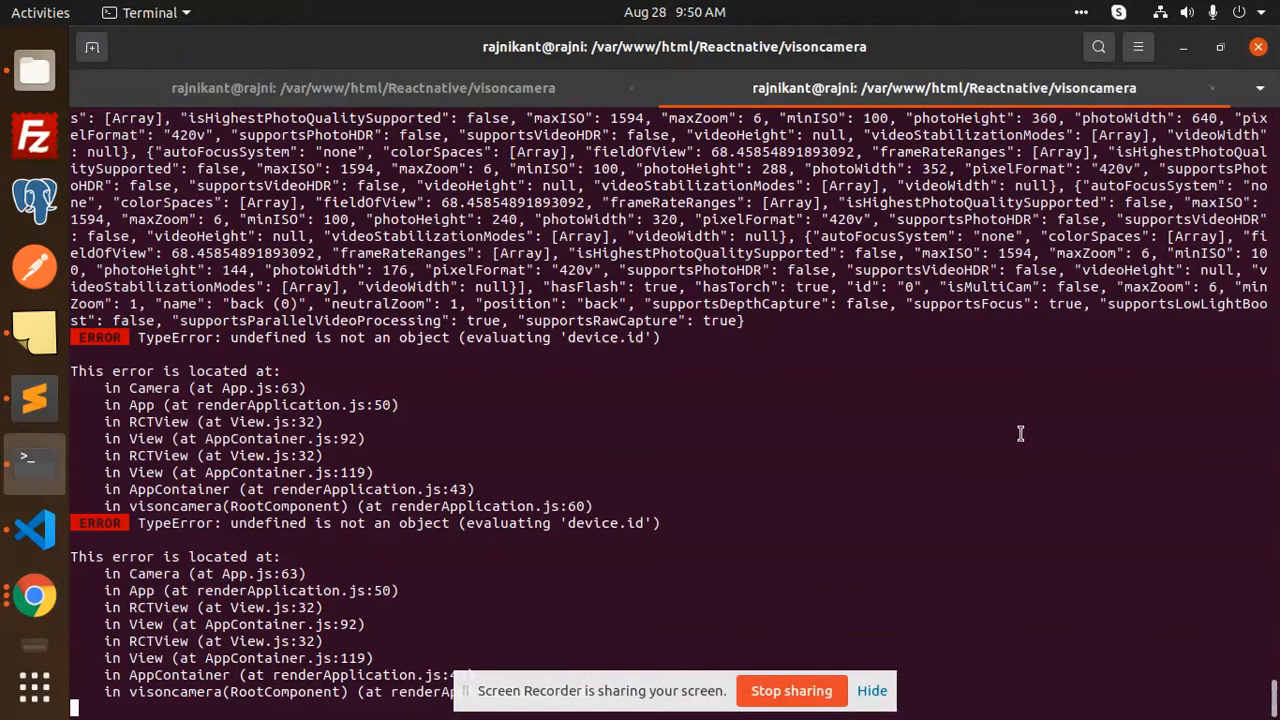
pyautogui.moveTo(978, 420)
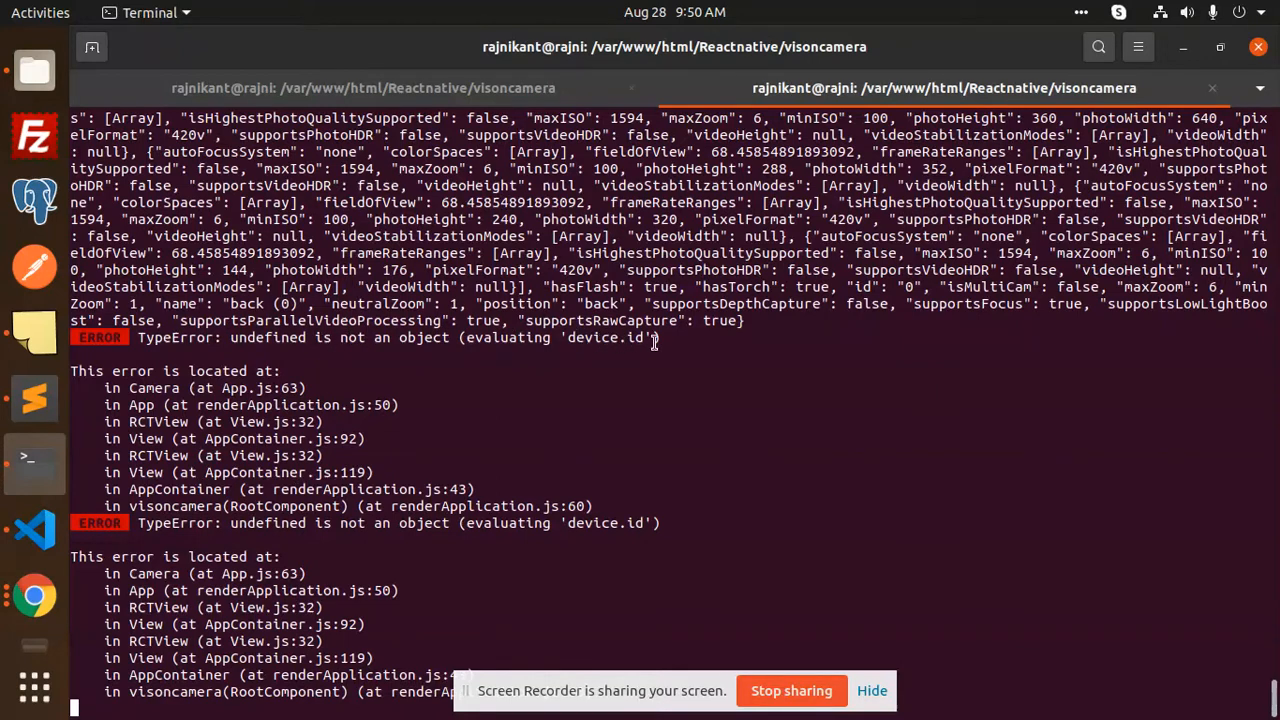
pyautogui.moveTo(688, 380)
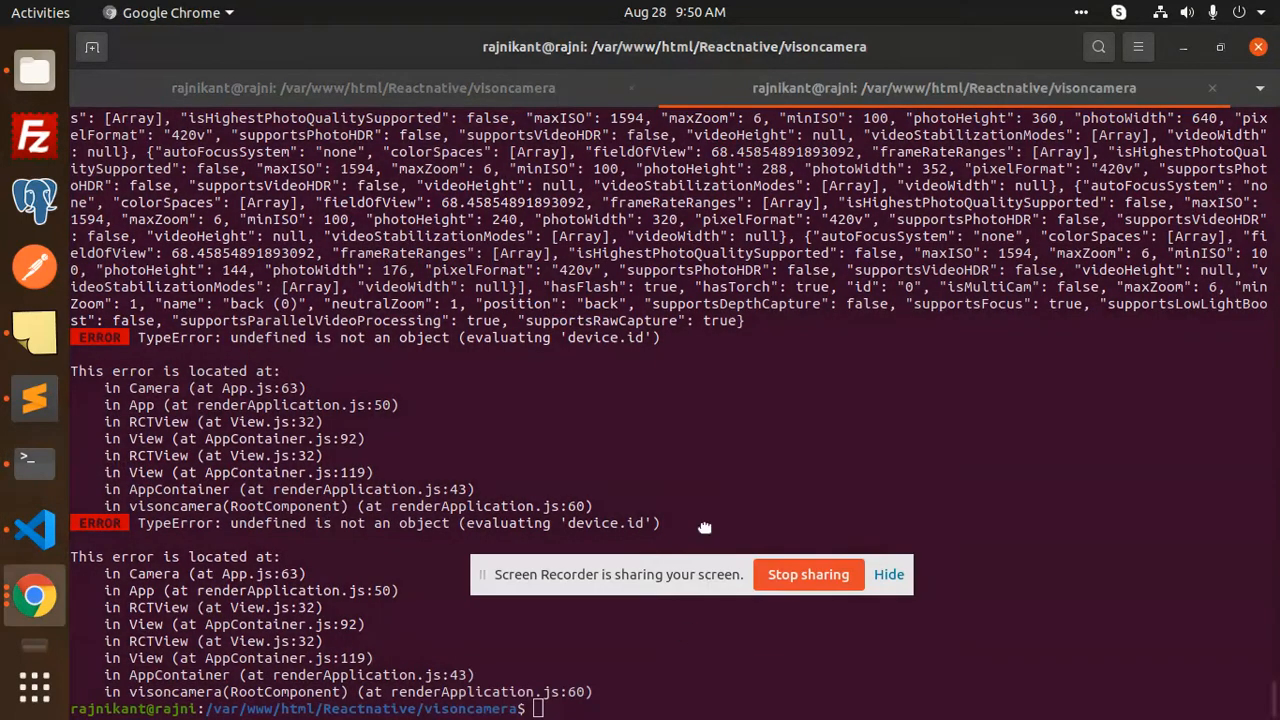
pyautogui.write('npx react-native start --reset-cache')
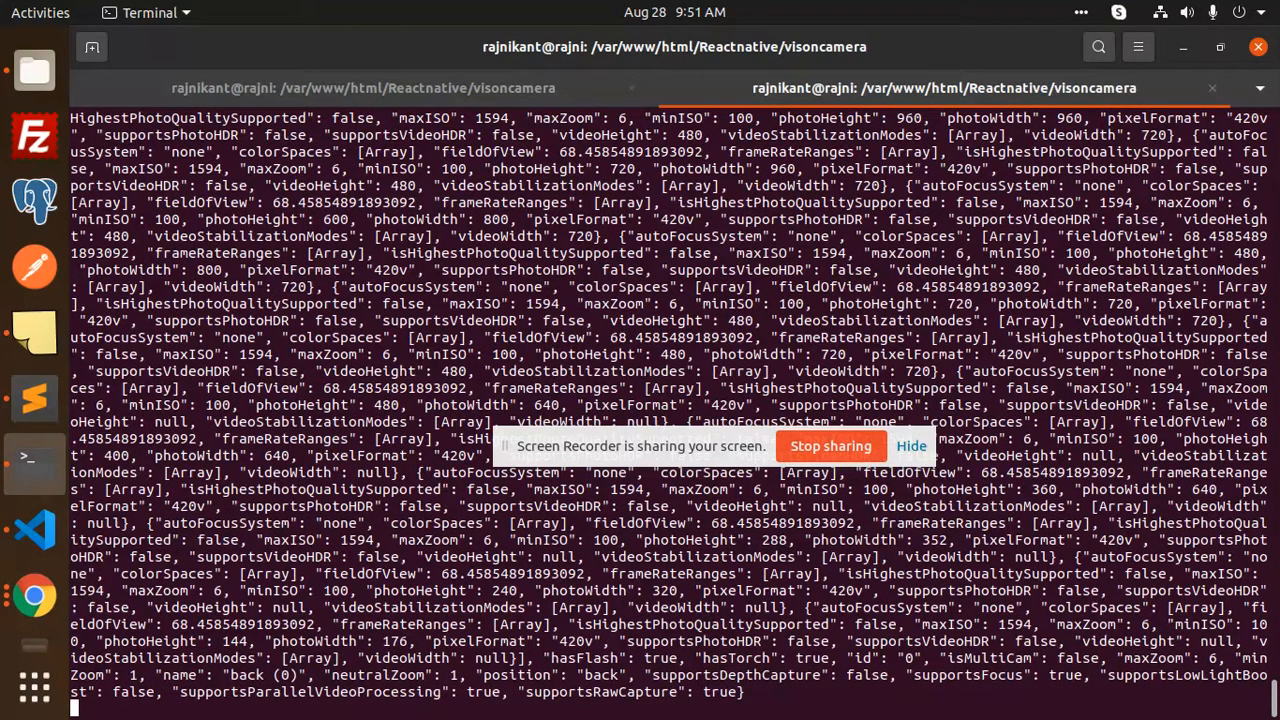
pyautogui.scroll(-3)
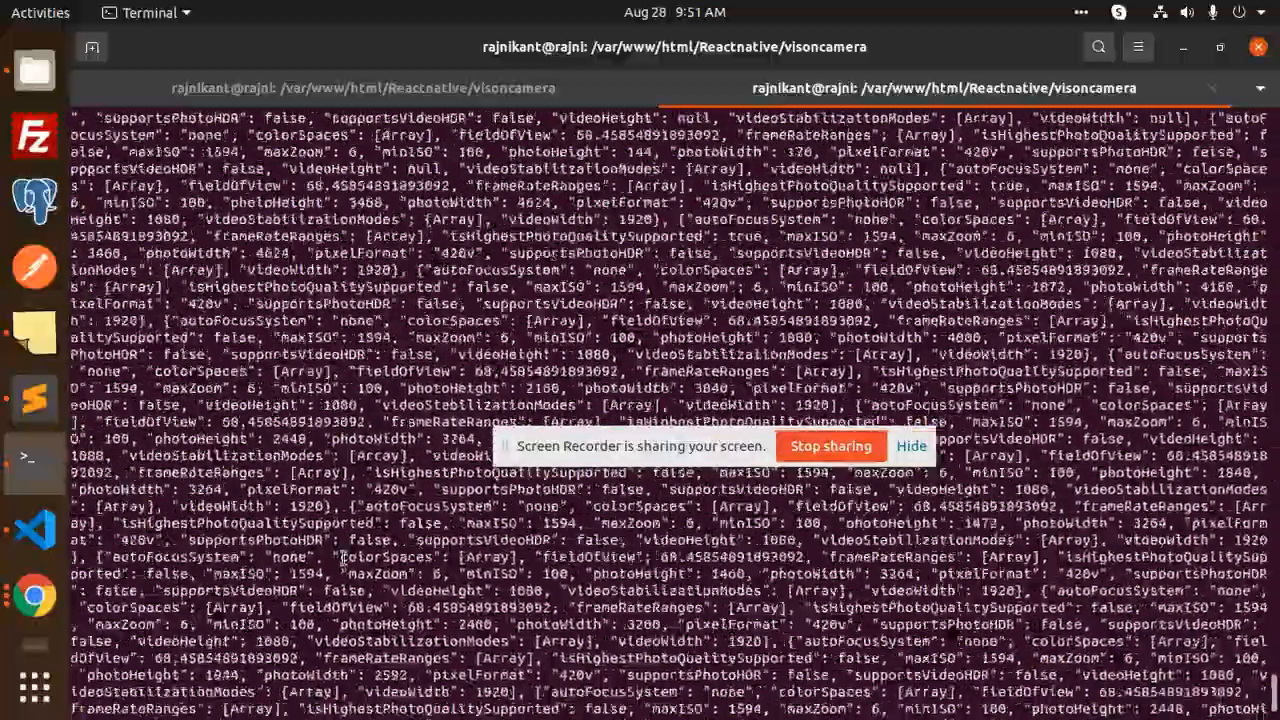
pyautogui.scroll(-3)
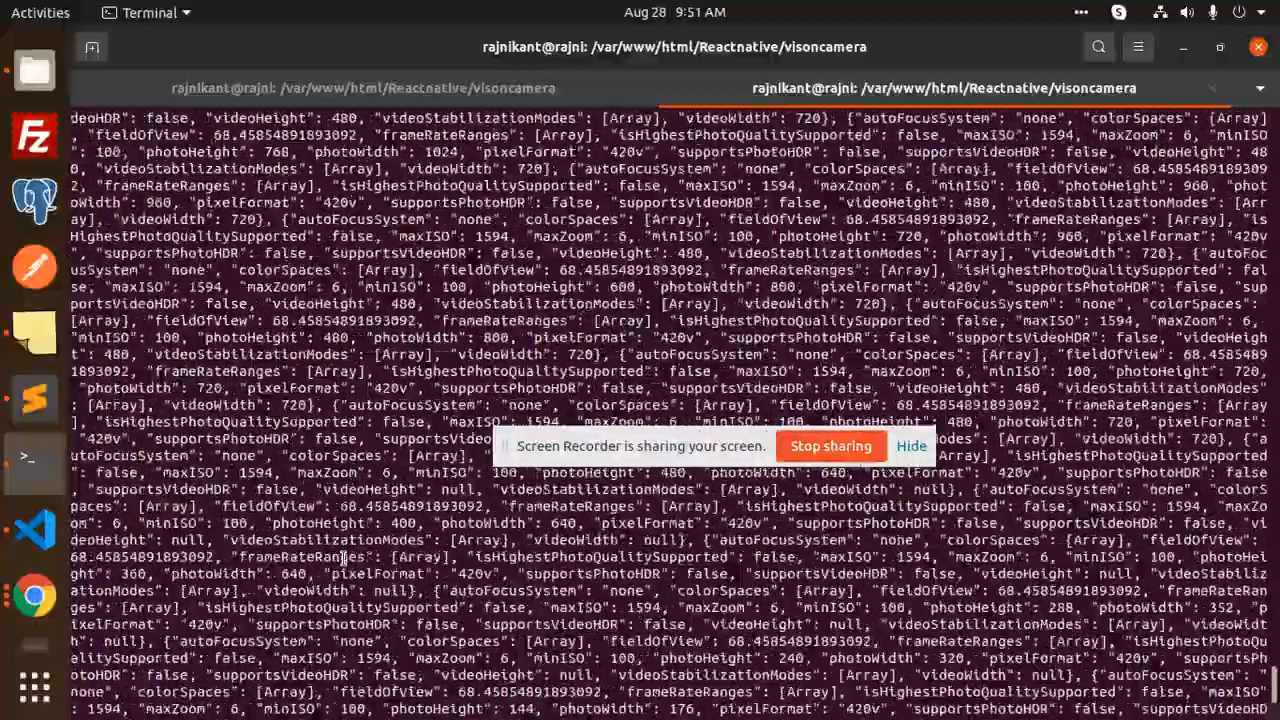
pyautogui.scroll(-3)
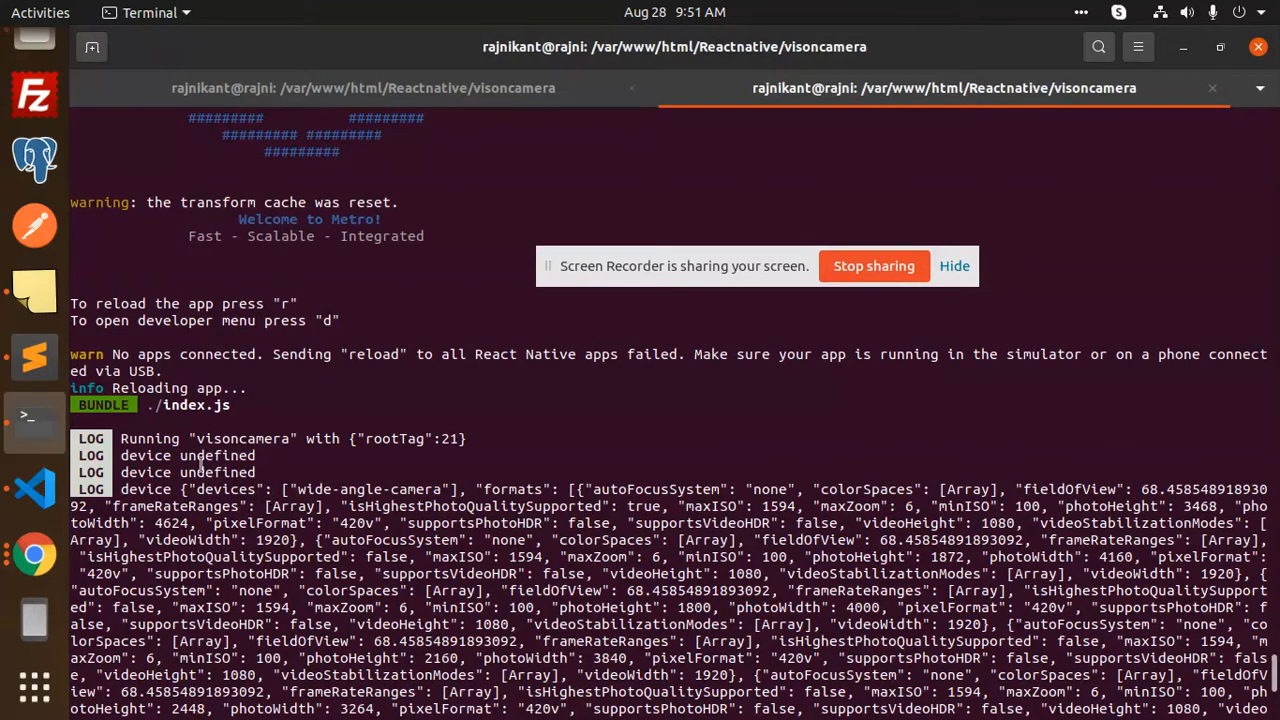
pyautogui.moveTo(236, 482)
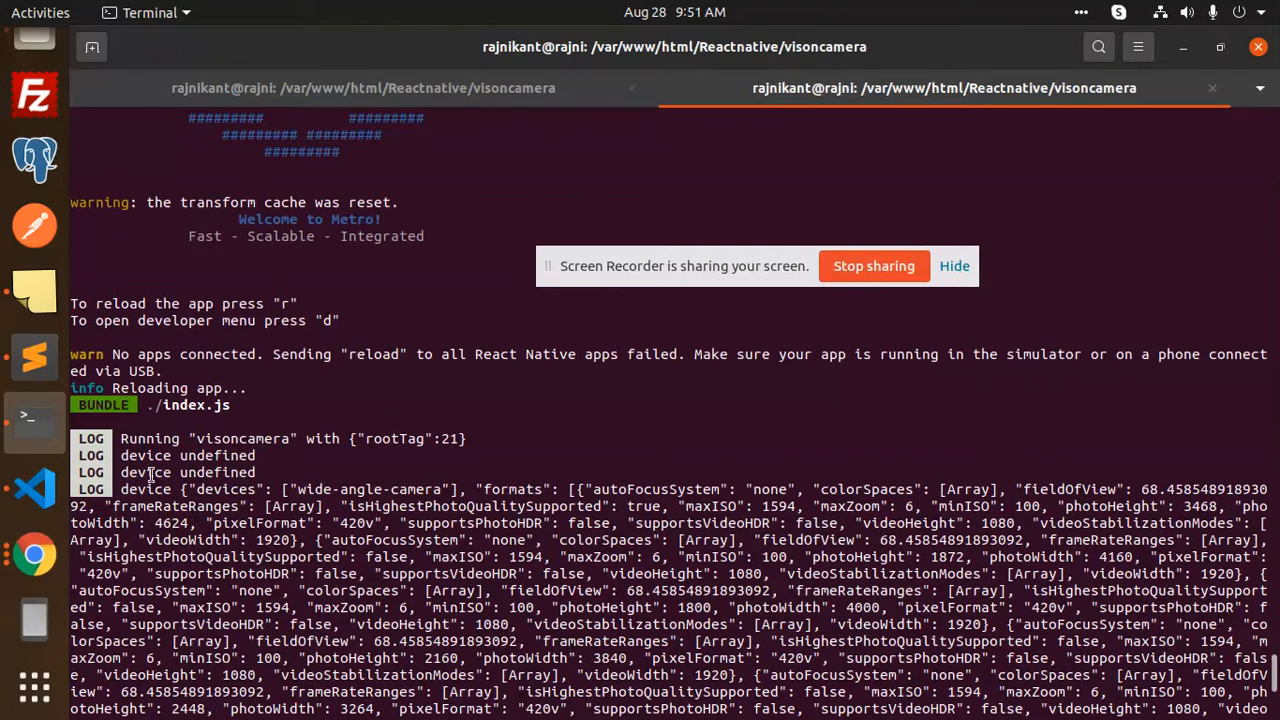
pyautogui.moveTo(396, 472)
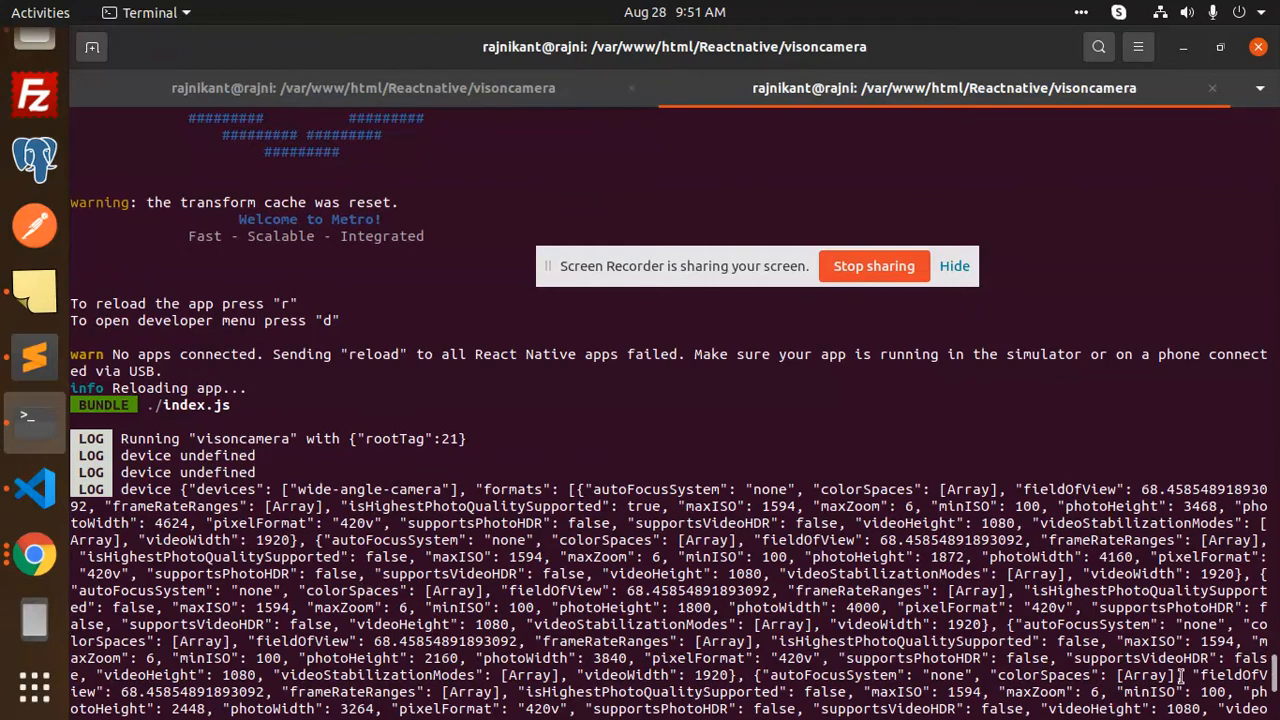
pyautogui.moveTo(304, 428)
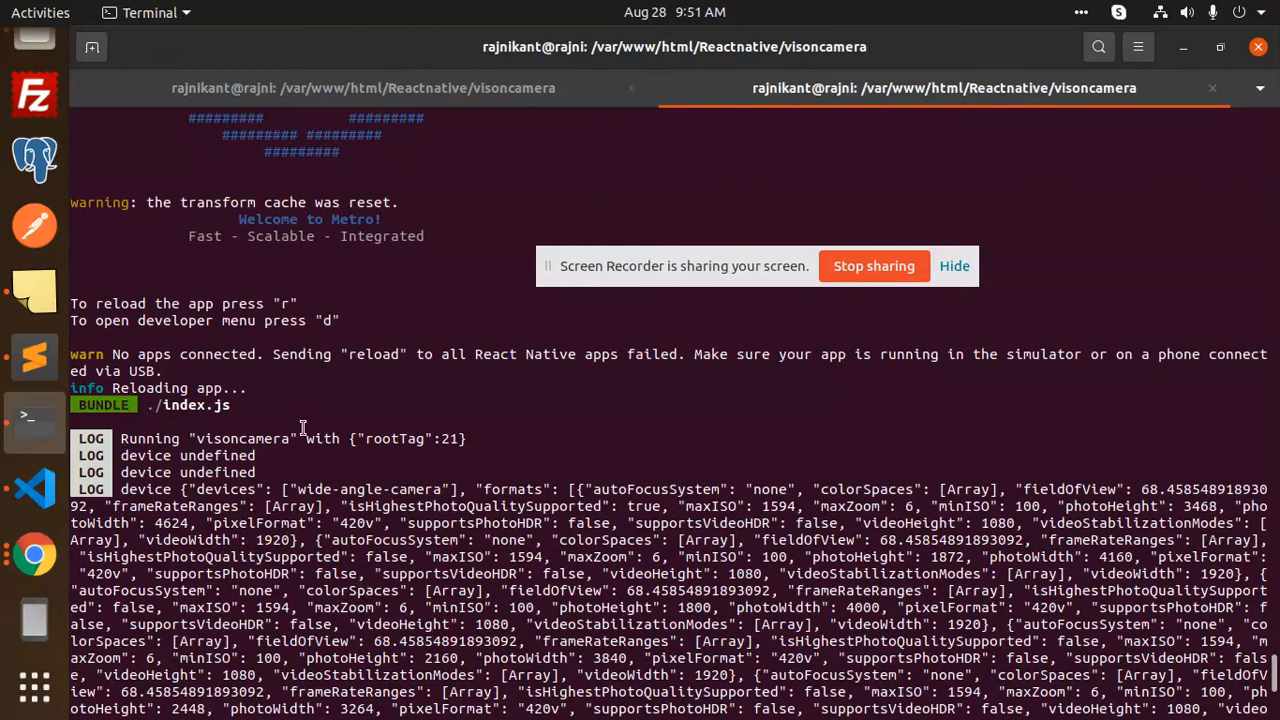
pyautogui.moveTo(224, 508)
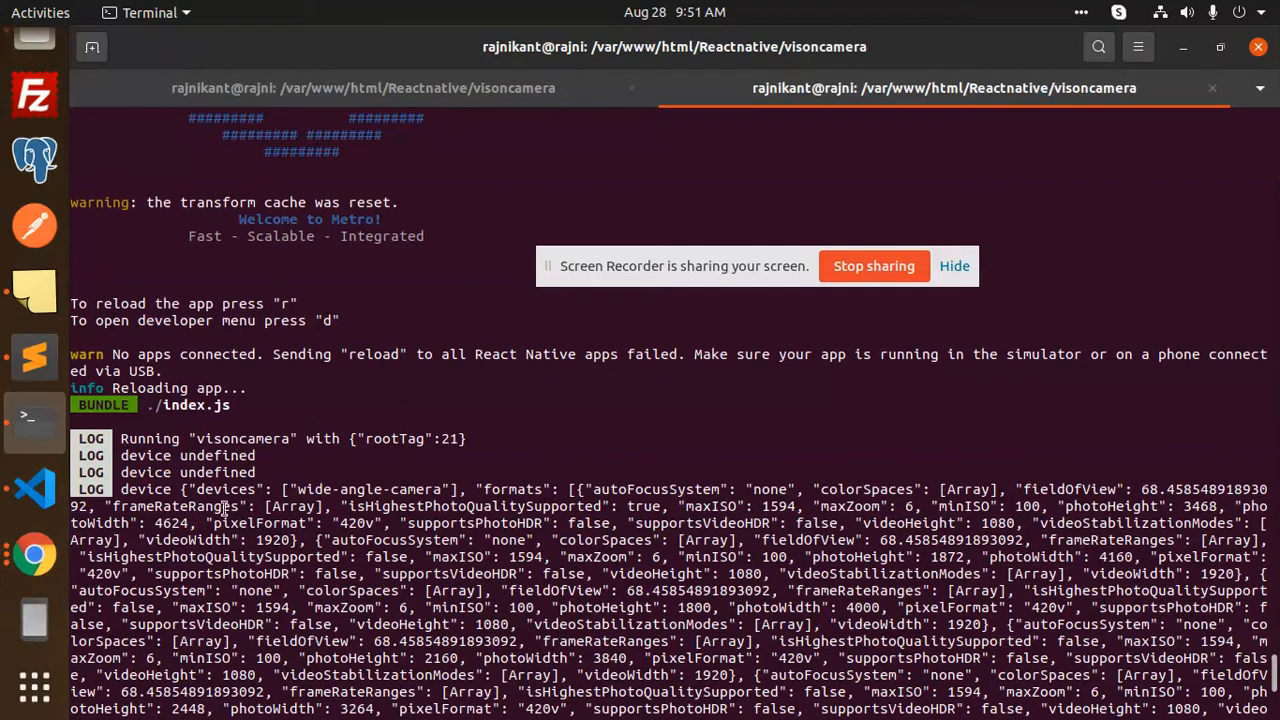
pyautogui.moveTo(40, 488)
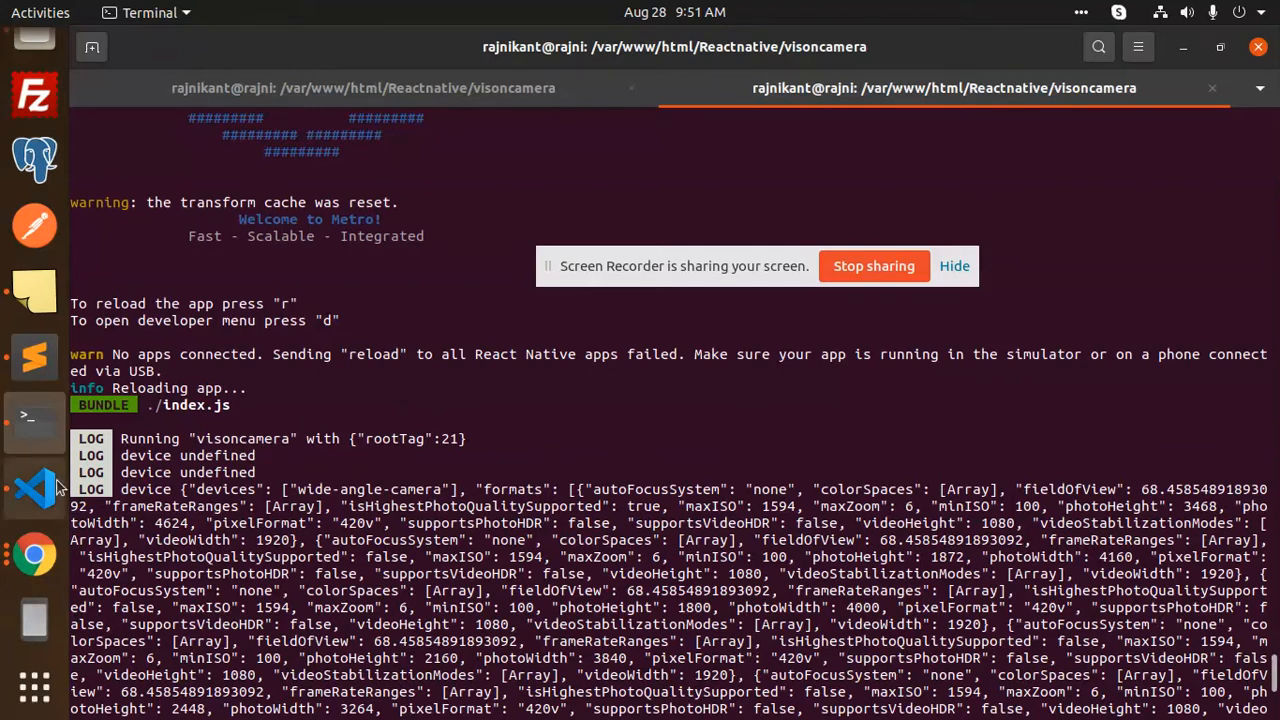